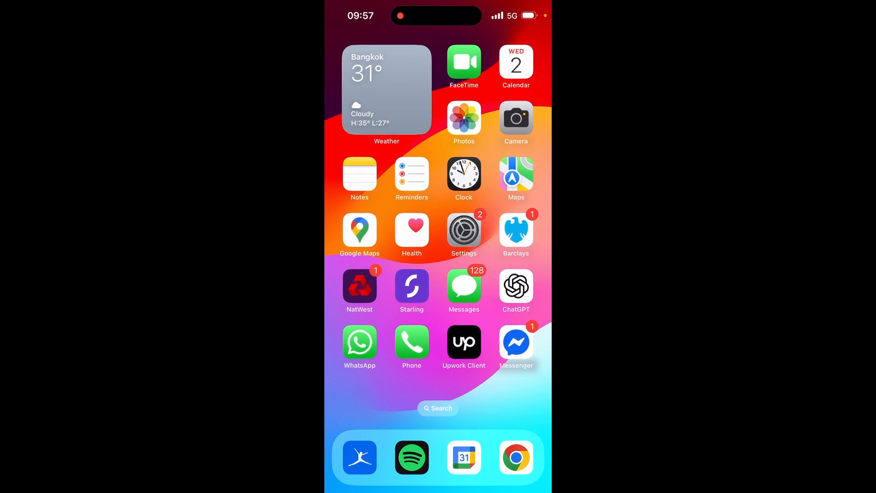
# - Go from the iPhone home screen into Settings and scroll to the Mobile Service entry
pyautogui.click(463, 229)
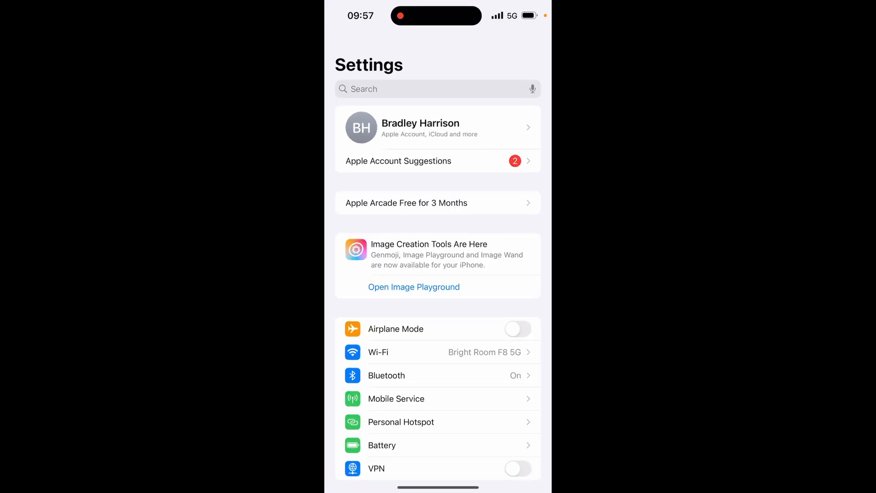
pyautogui.scroll(-3)
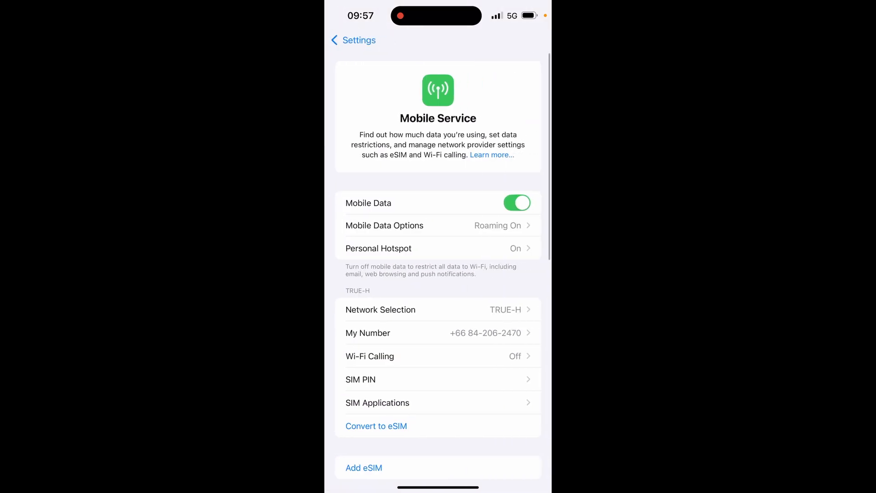
# - Return to the main Settings list and enter the Personal Hotspot page
pyautogui.click(353, 40)
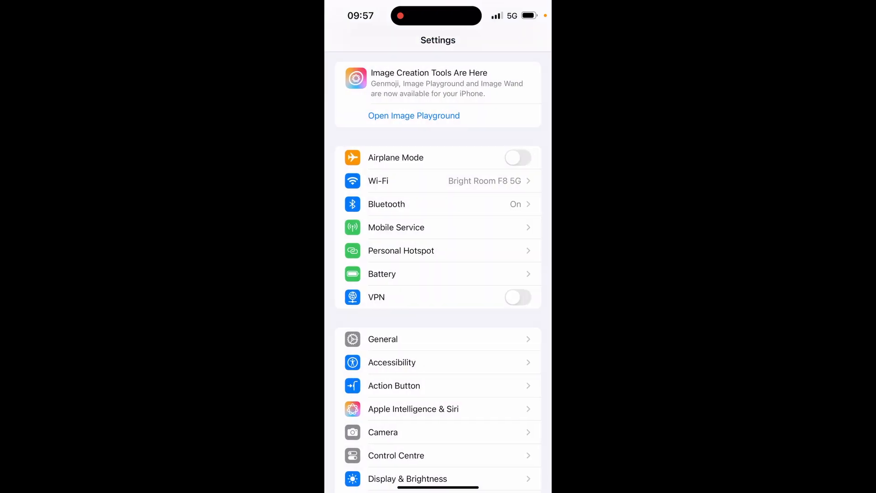
pyautogui.click(400, 250)
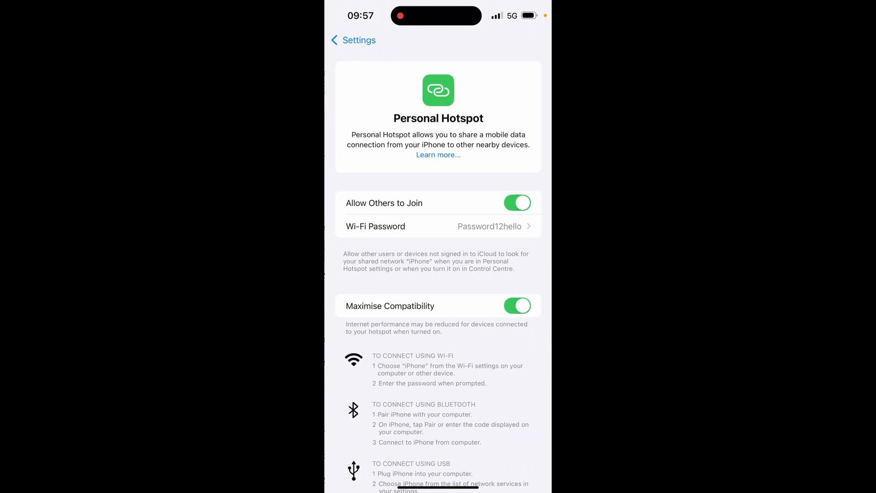
# - Toggle Allow Others to Join off and on twice, leaving hotspot joining enabled
pyautogui.click(516, 203)
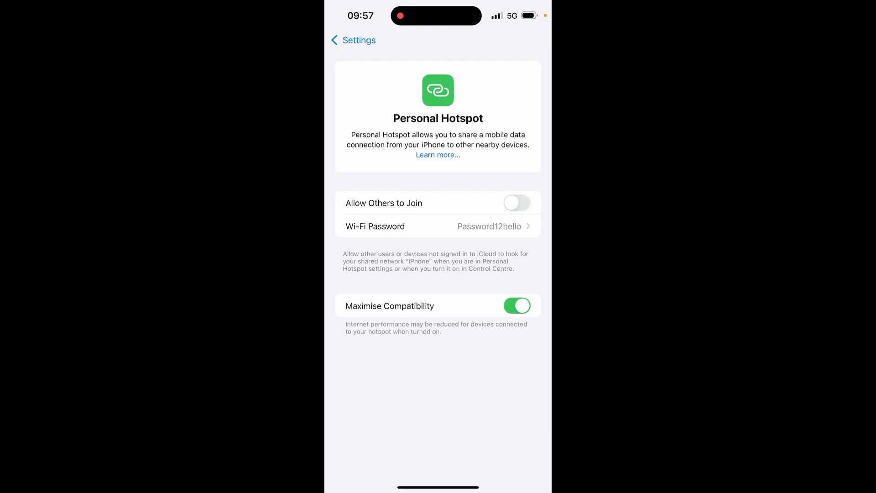
pyautogui.click(516, 203)
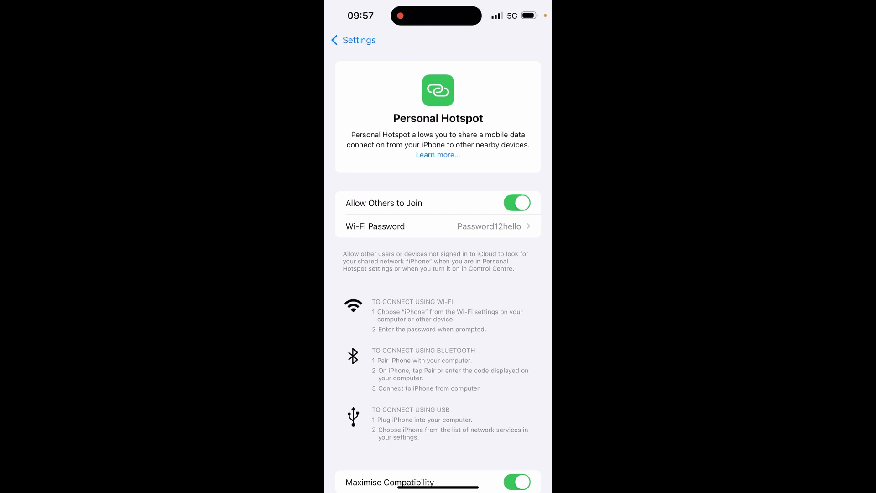
pyautogui.click(516, 203)
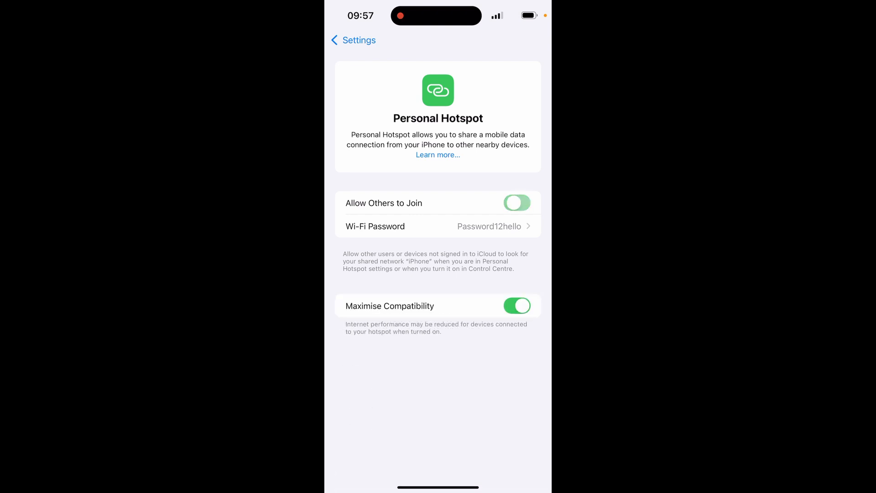
pyautogui.click(517, 203)
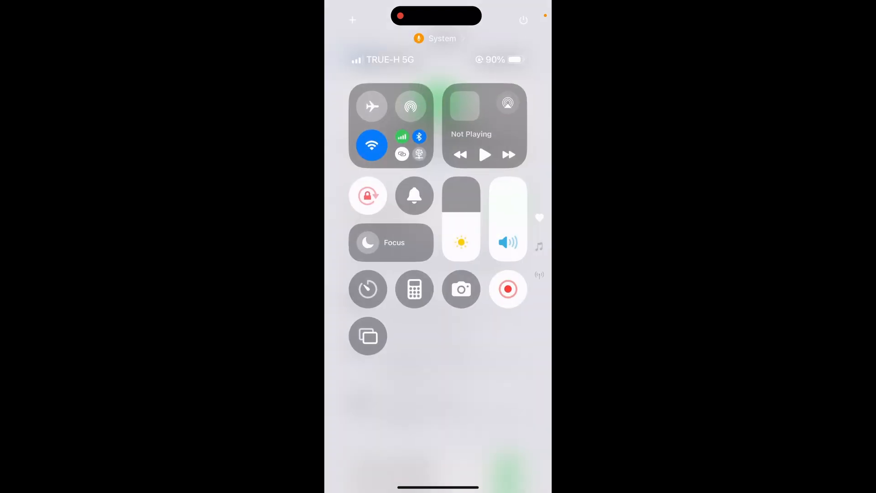
# - Bring up the connectivity module in the iPhone's Control Centre
pyautogui.click(371, 106)
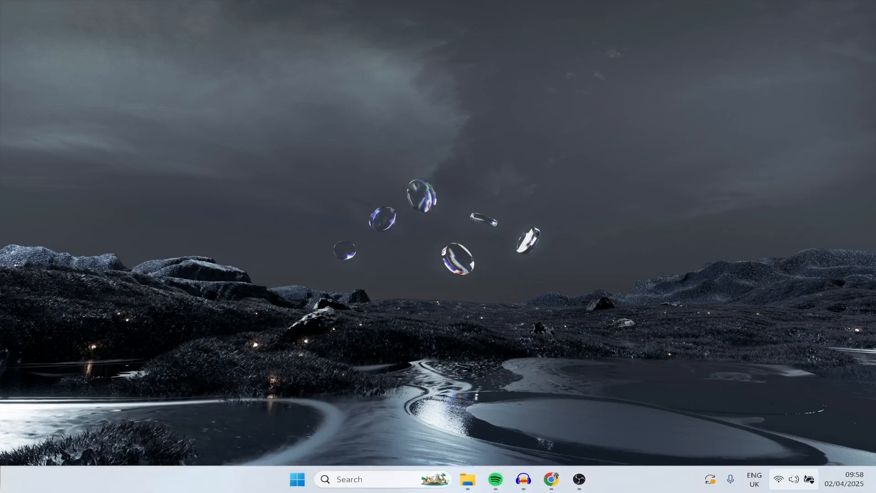
# - Show the laptop's Quick Settings and expand the Wi-Fi network list containing the iPhone hotspot
pyautogui.click(790, 479)
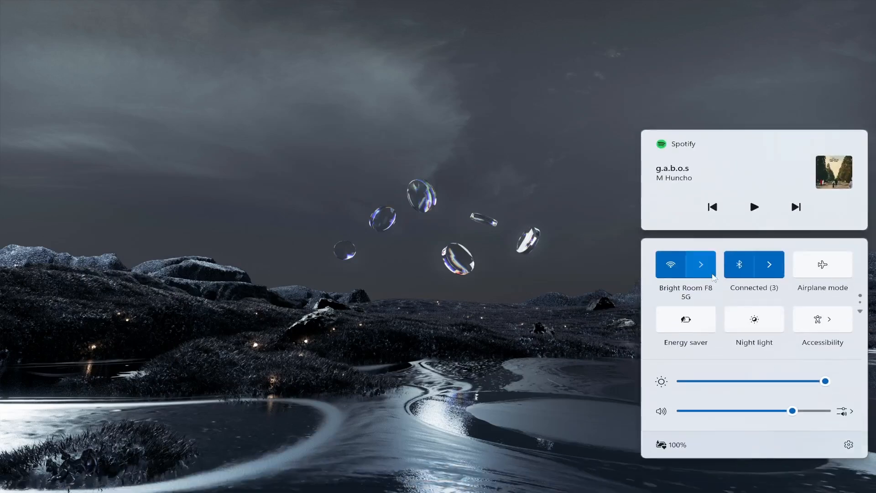
pyautogui.click(700, 265)
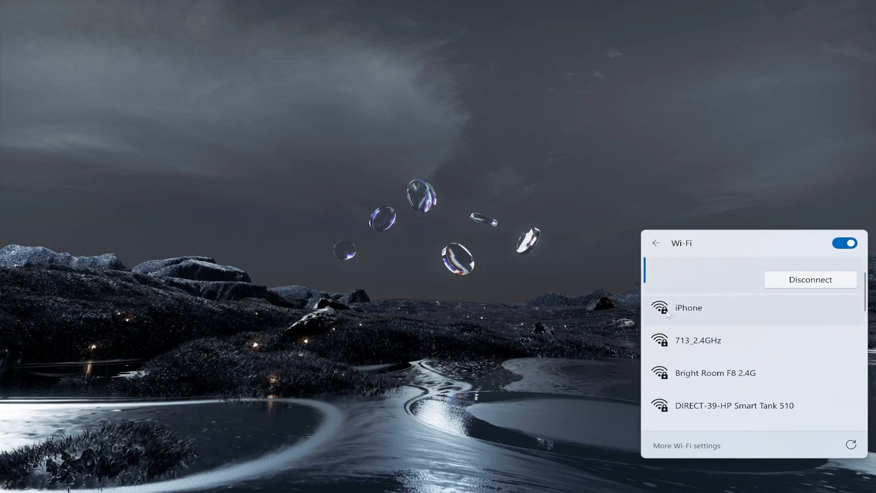
# - Connect the laptop to the 'iPhone' network with Connect automatically left ticked
pyautogui.click(688, 307)
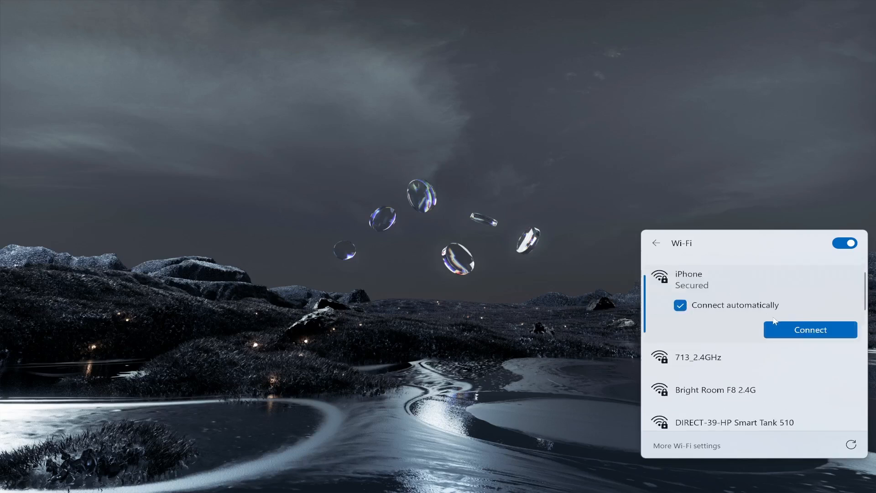
pyautogui.click(810, 329)
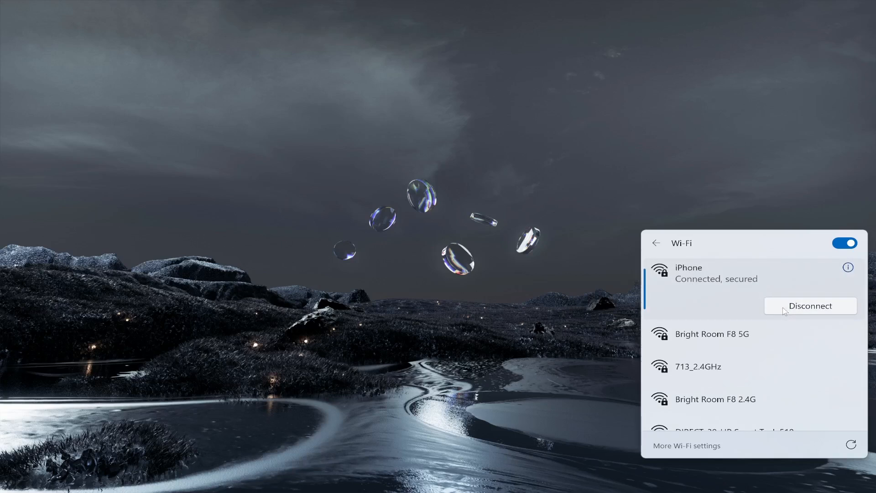
pyautogui.moveTo(696, 289)
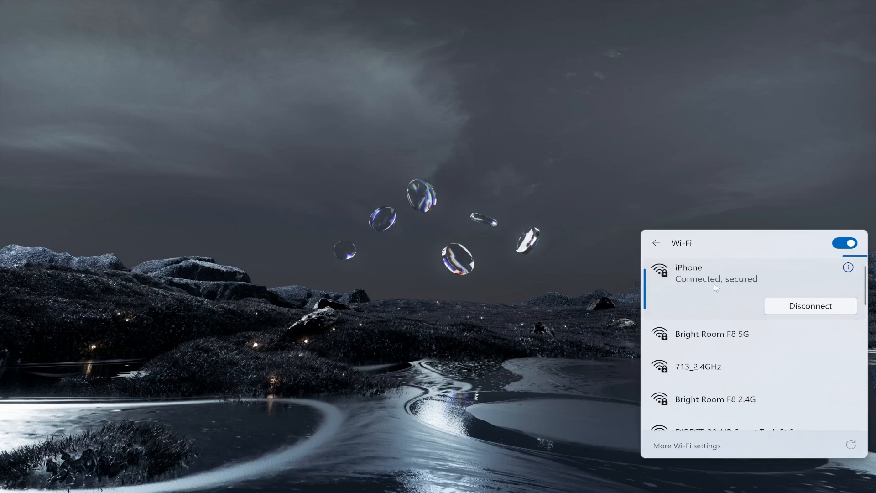
pyautogui.moveTo(736, 297)
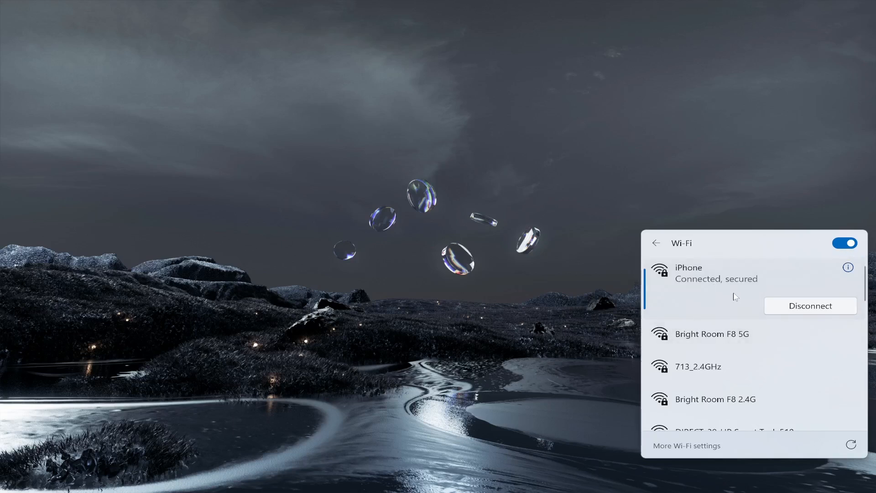